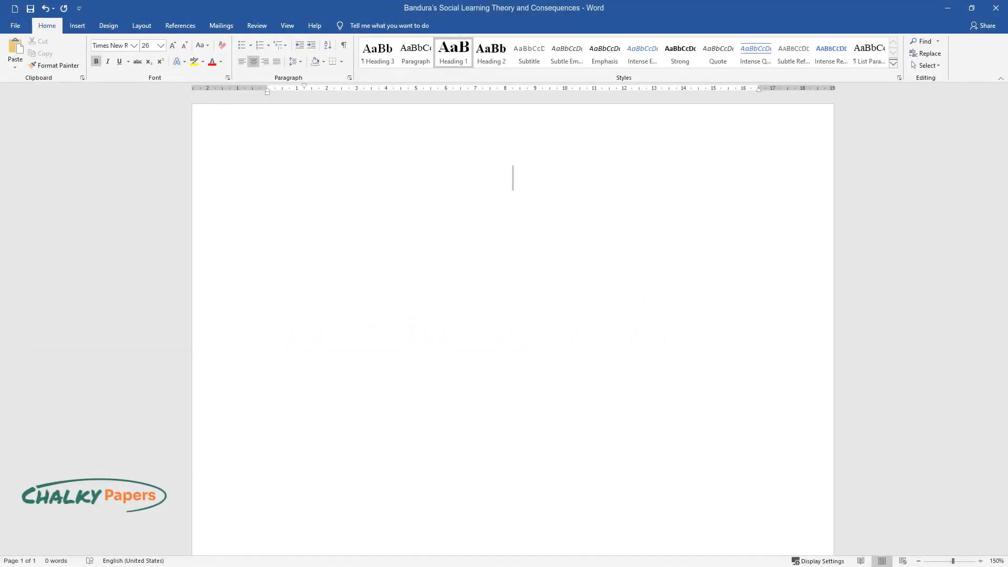
Step: Type the title 'Bandura's Social Learning Theory and Consequences' as the bold centered Heading 1
{"action": "type", "text": "Bandura's So"}
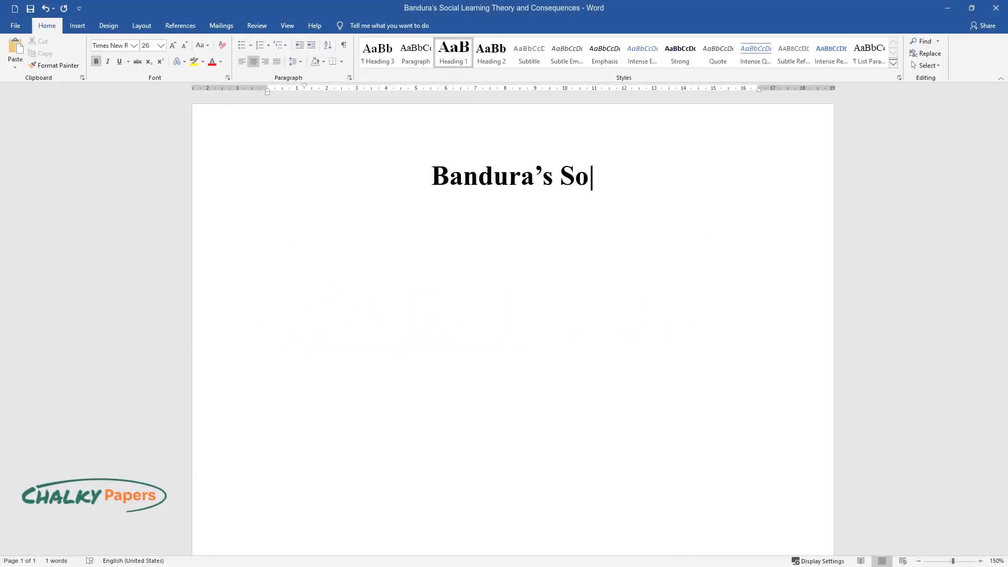
{"action": "type", "text": "cial Learning Theory and Co"}
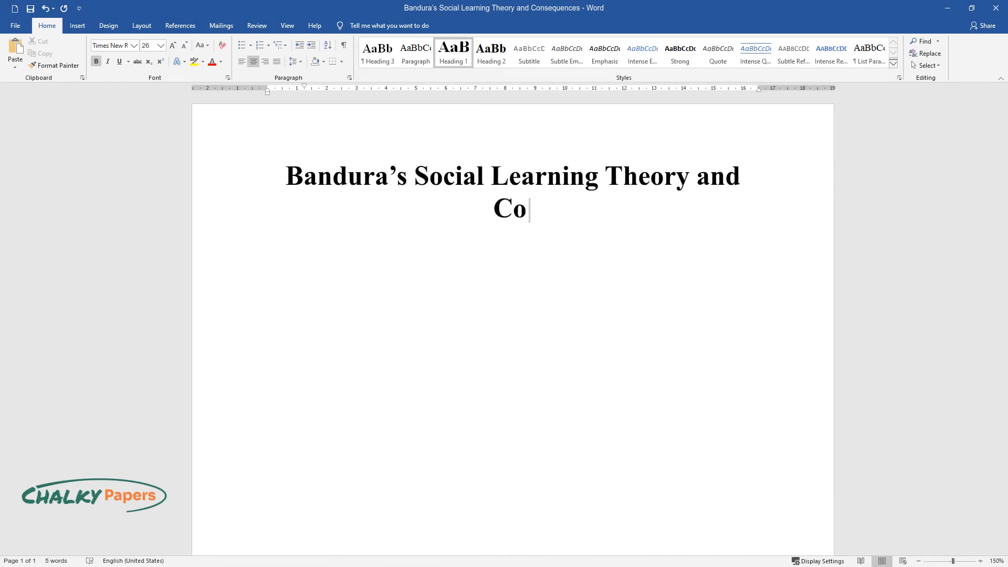
{"action": "type", "text": "nsequences"}
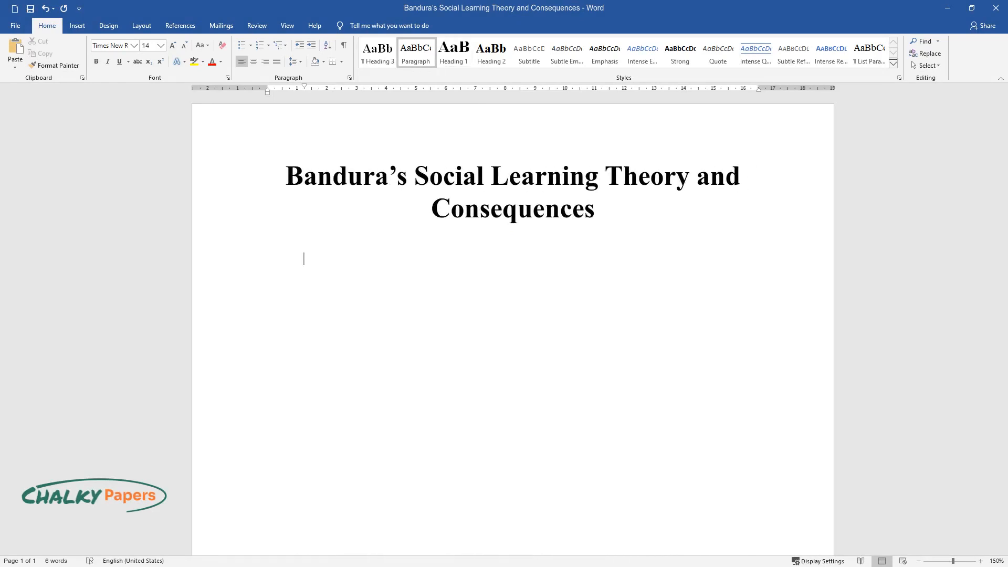
Step: Write how Bandura's theory explains environmental influence on behavior via attention, retention, motor production and motivation
{"action": "type", "text": "The social learning theory by Ba"}
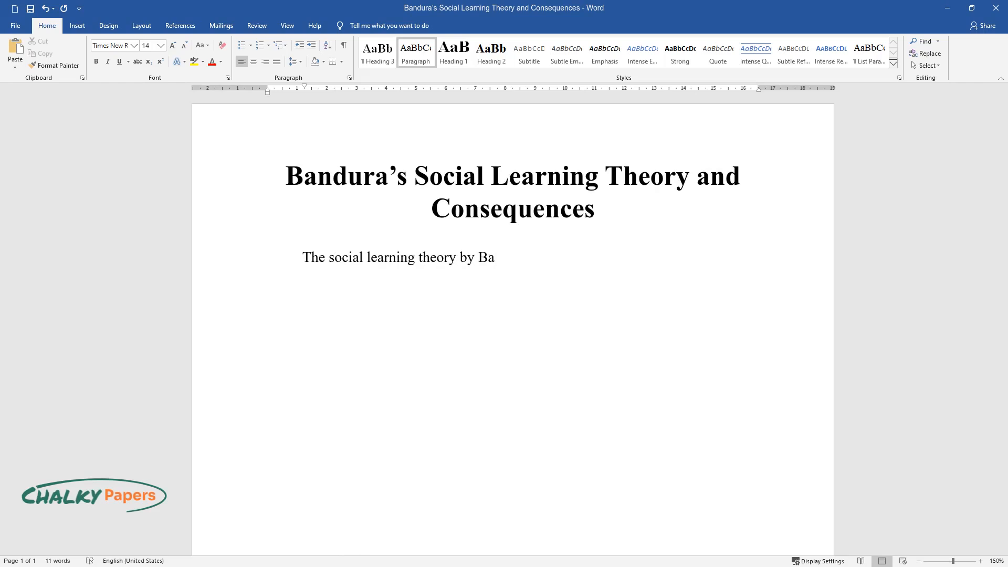
{"action": "type", "text": "ndura explains the influence of"}
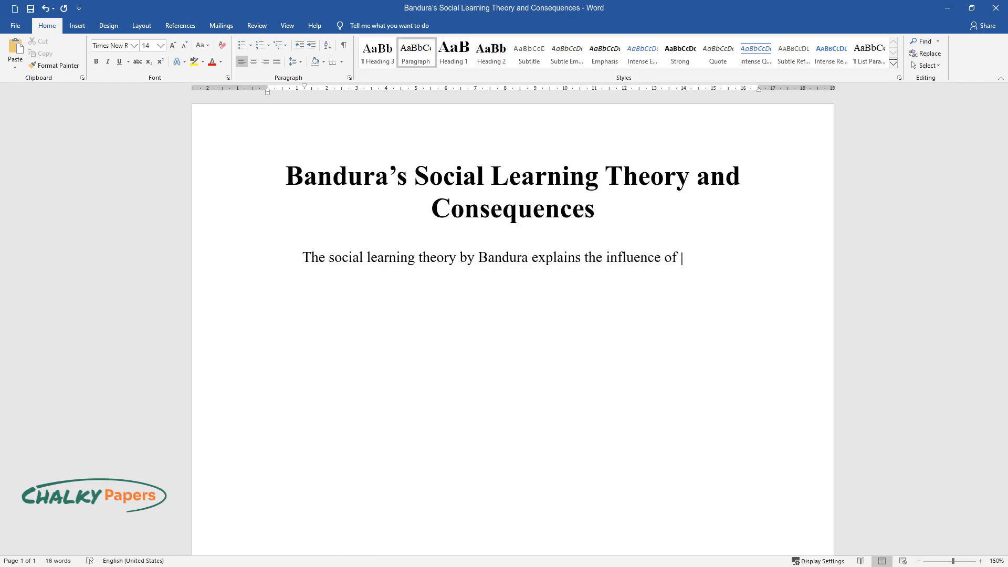
{"action": "type", "text": "the environment on an individual"}
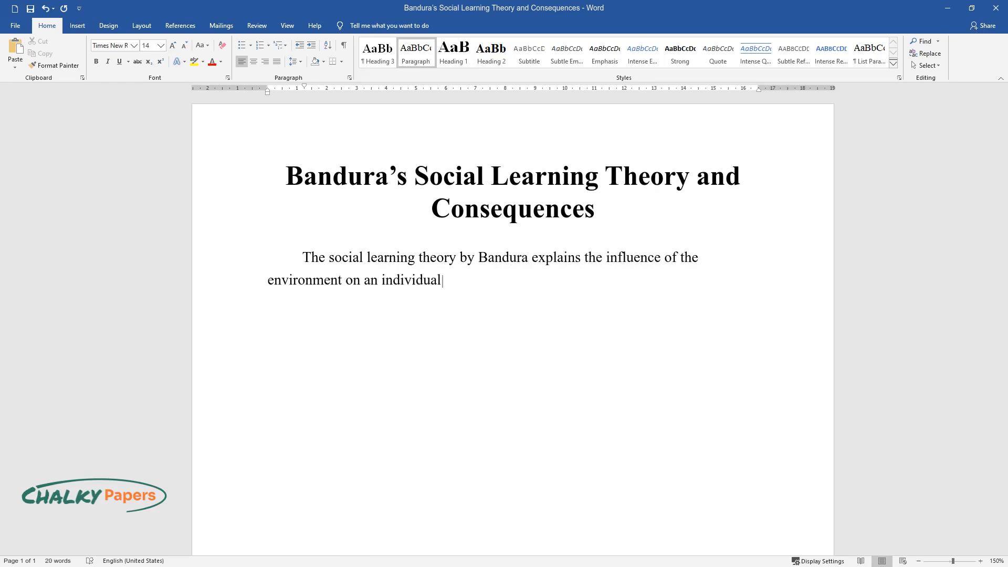
{"action": "type", "text": "'s behavior. It explains how indi"}
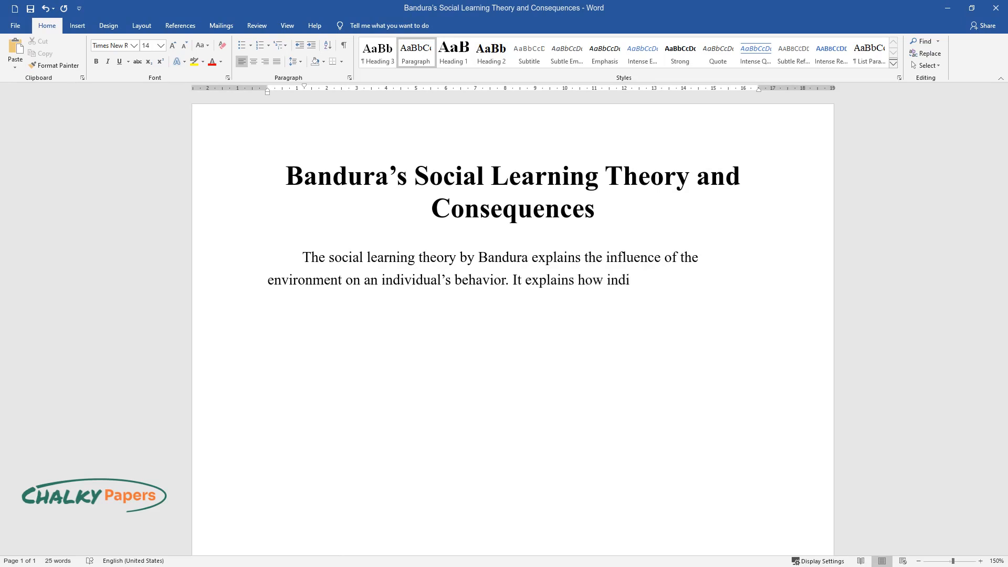
{"action": "type", "text": "viduals learn to behave and perc"}
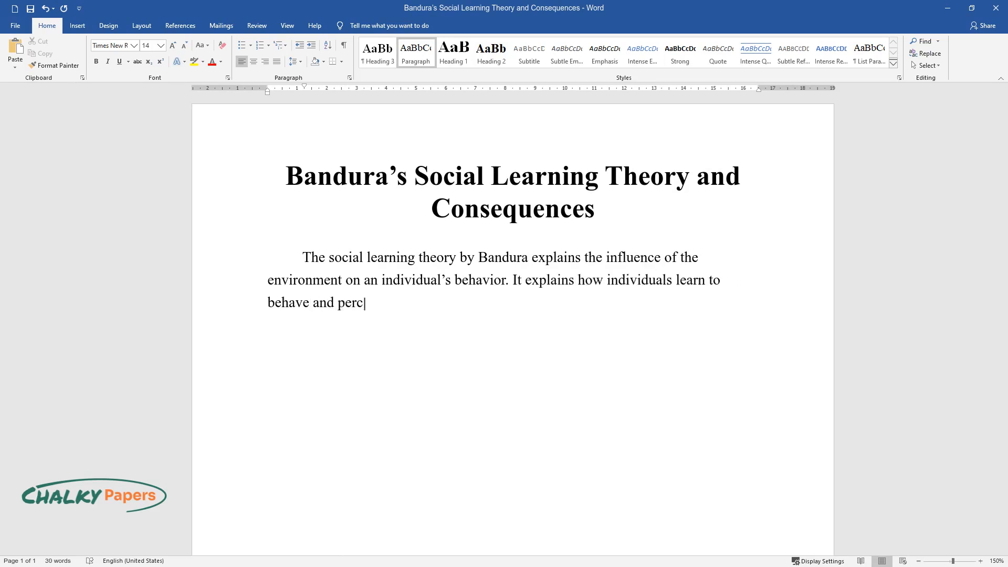
{"action": "type", "text": "eive through observations, replicas, and modeling. The four"}
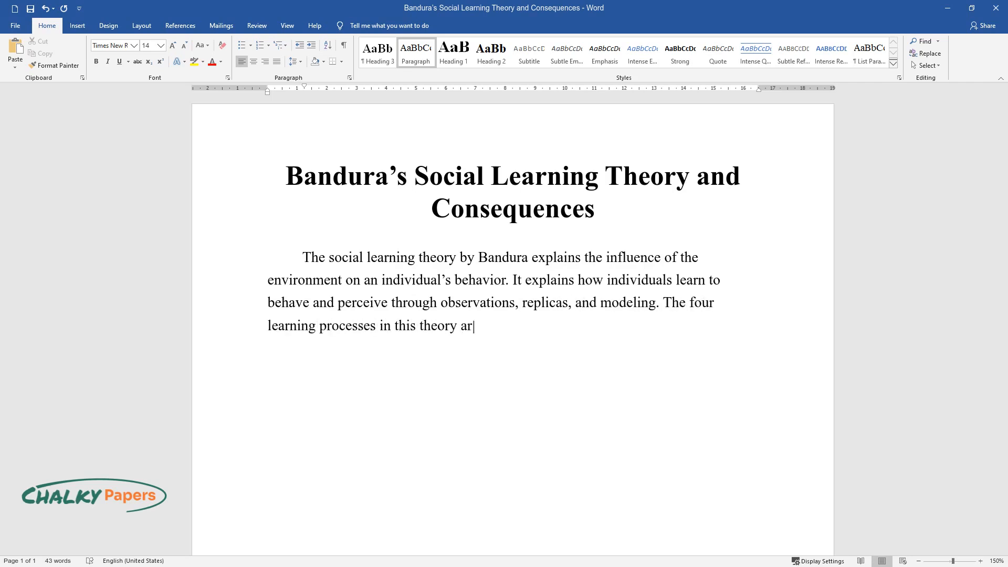
{"action": "type", "text": "e attention, retention, motor pro"}
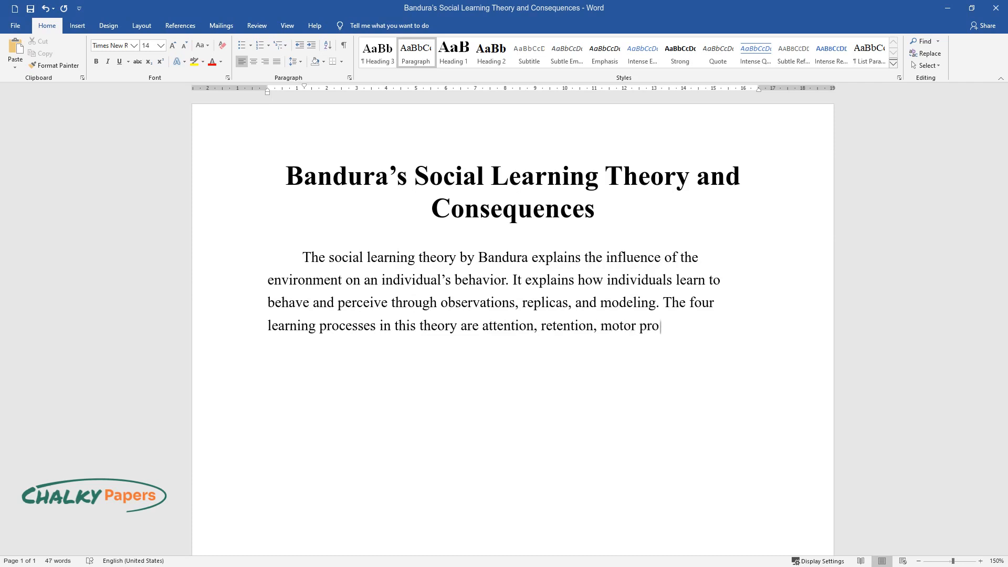
{"action": "type", "text": "duction, and motivational proces"}
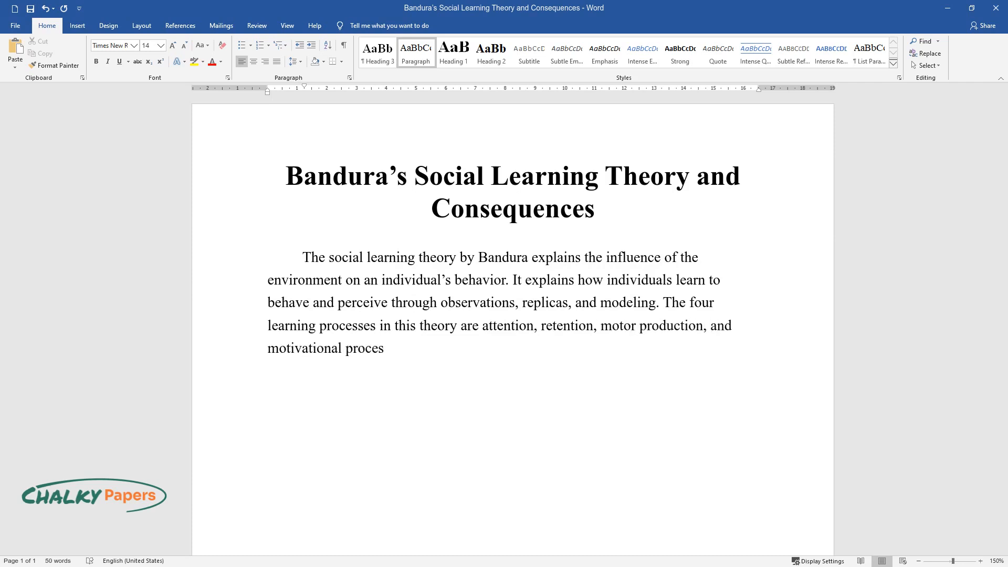
Step: Continue with the Mean Girls film, consequences and the disorganized idea, ending at 'actions and surroundings'
{"action": "type", "text": "ses. In the Mean Girls film, these processes result in negative c"}
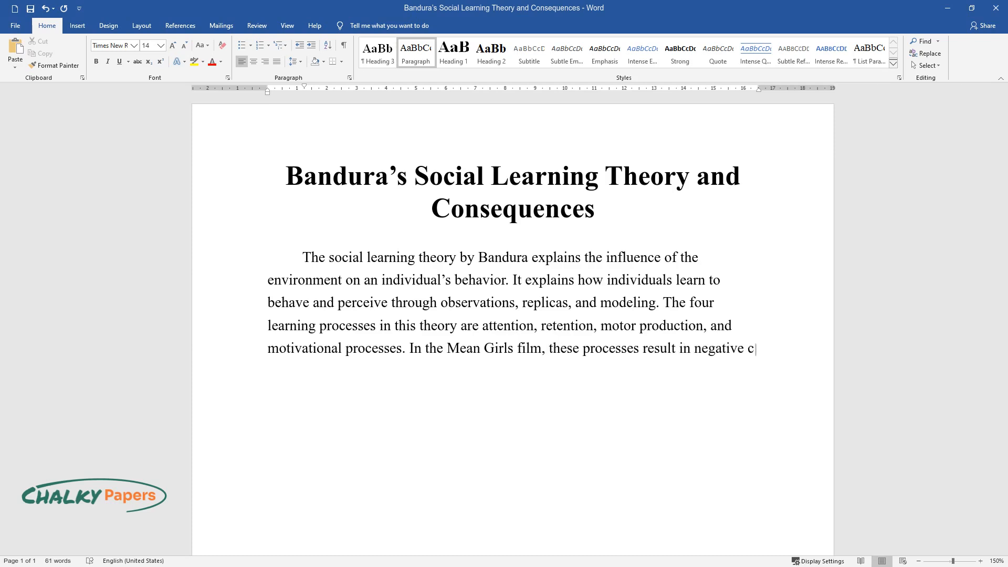
{"action": "type", "text": "onsequences. The idea is disorga"}
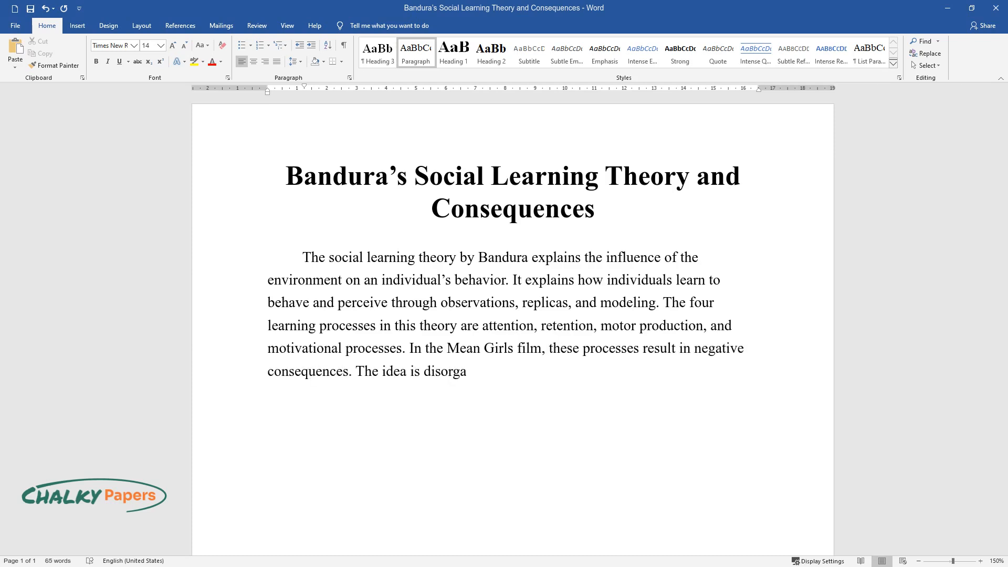
{"action": "type", "text": "nized and focuses solely on the"}
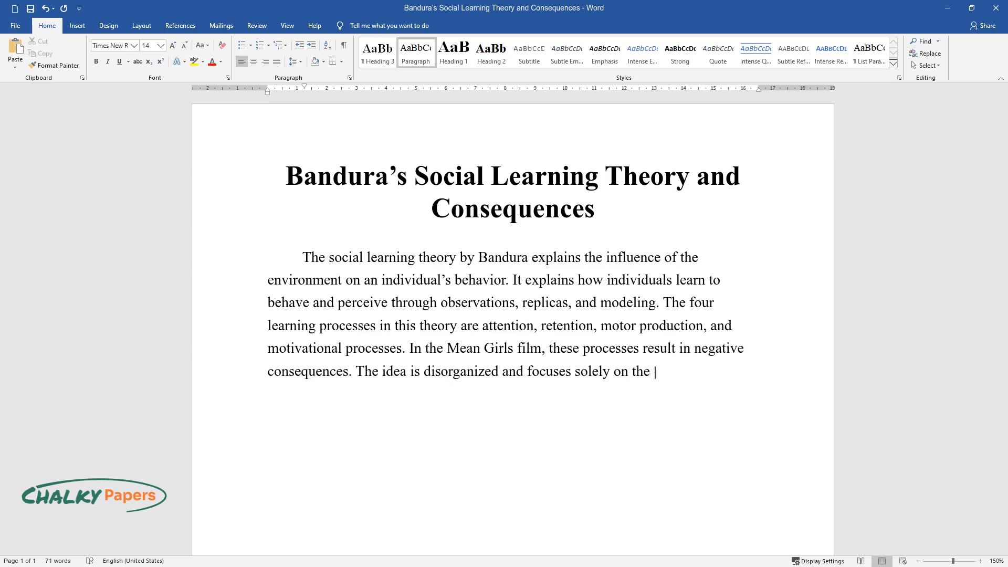
{"action": "type", "text": "complex interactions between a p"}
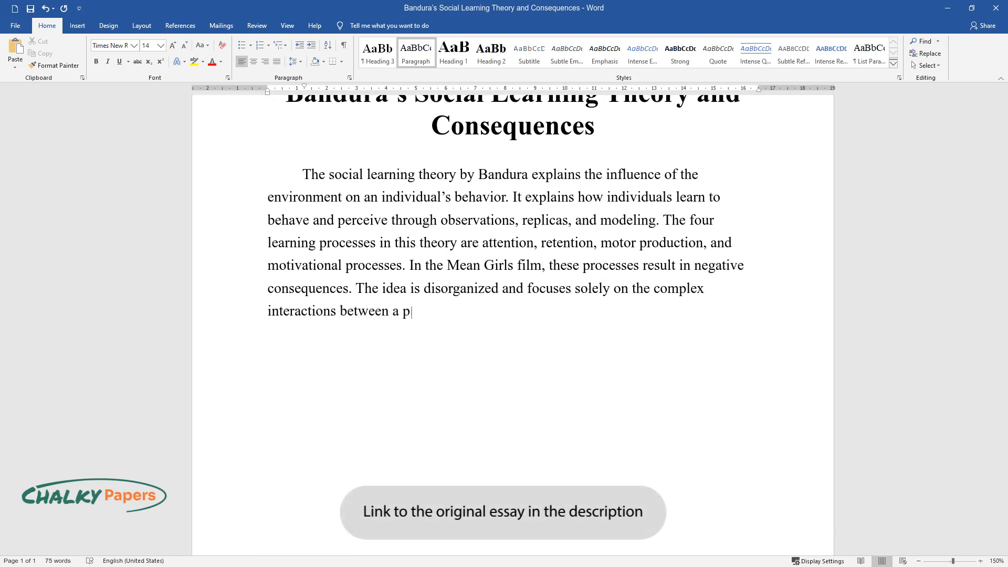
{"action": "type", "text": "erson's actions and surroundings"}
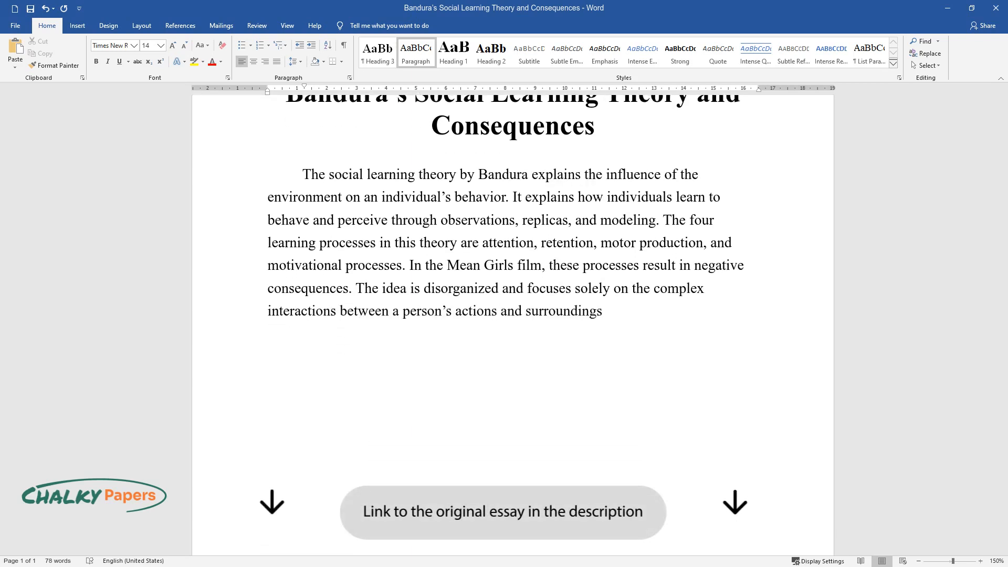
Step: Describe Cady, Damian and Janis revealing Regina's bra and her confidently walking out
{"action": "type", "text": "In the film"}
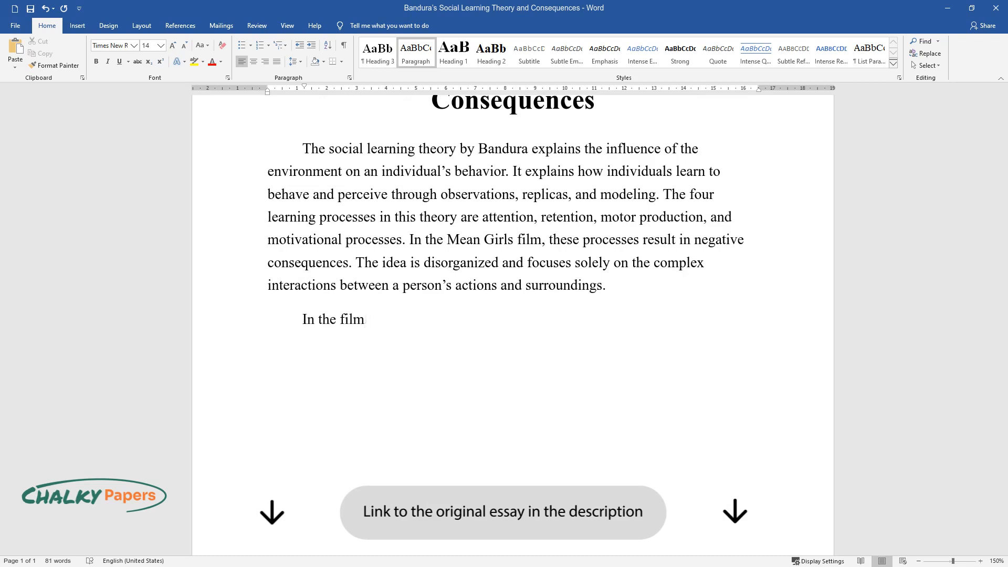
{"action": "type", "text": ", Cady and her two pals, Damian and Janis, try to humiliate Regina"}
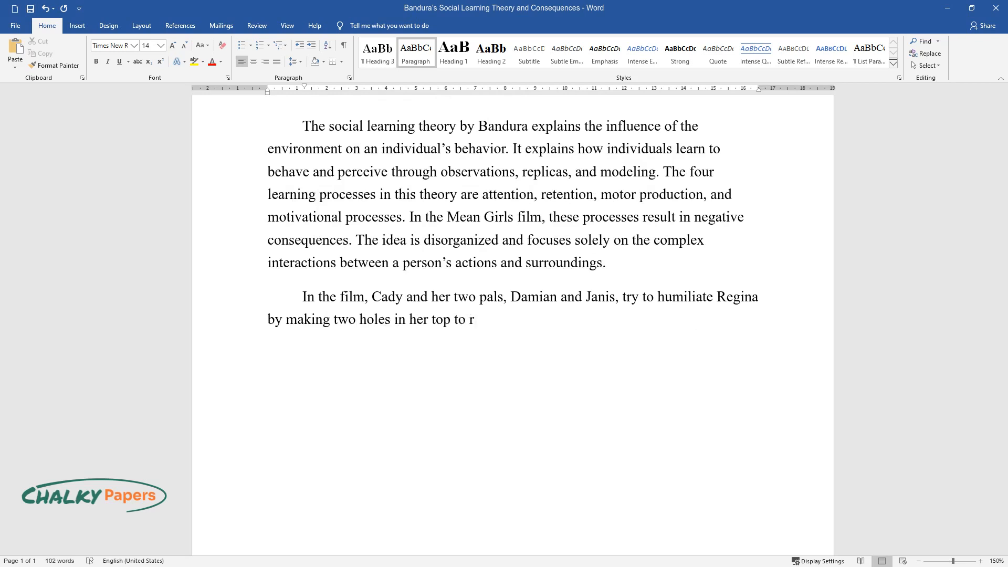
{"action": "type", "text": "eveal her bra as she is dressing for a workout"}
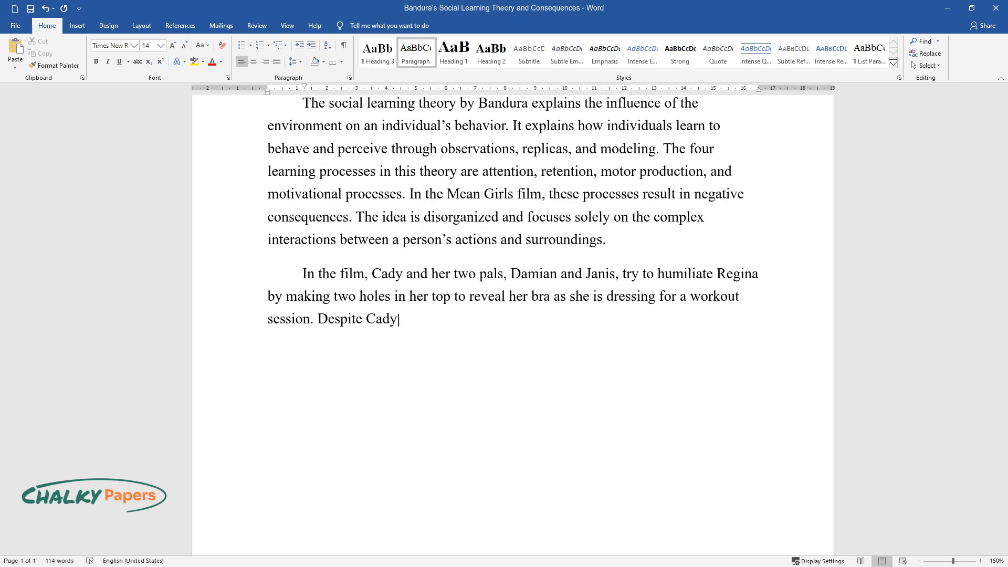
{"action": "type", "text": ", Damian, and Janice's fears that"}
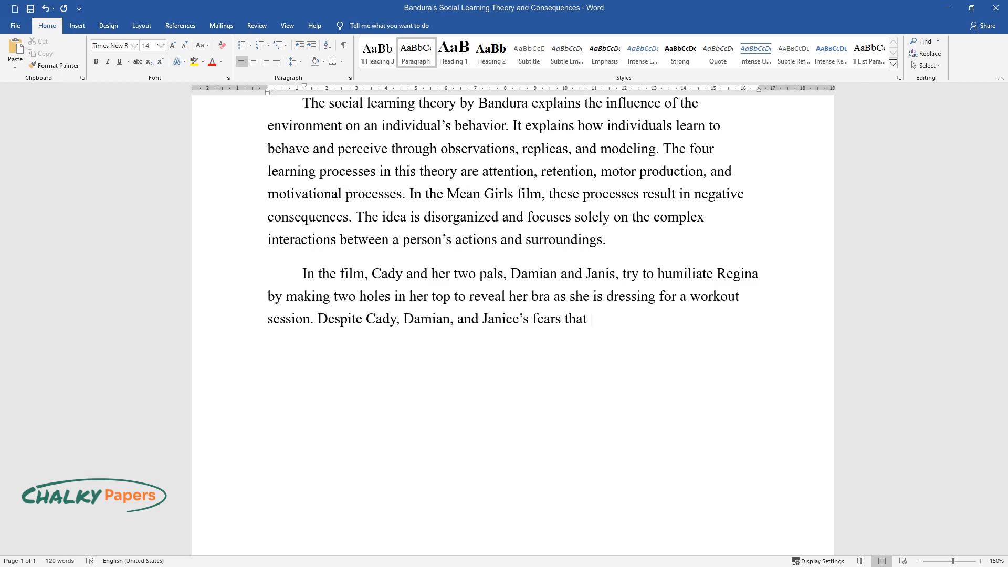
{"action": "type", "text": "Regina's casual attitude might ups"}
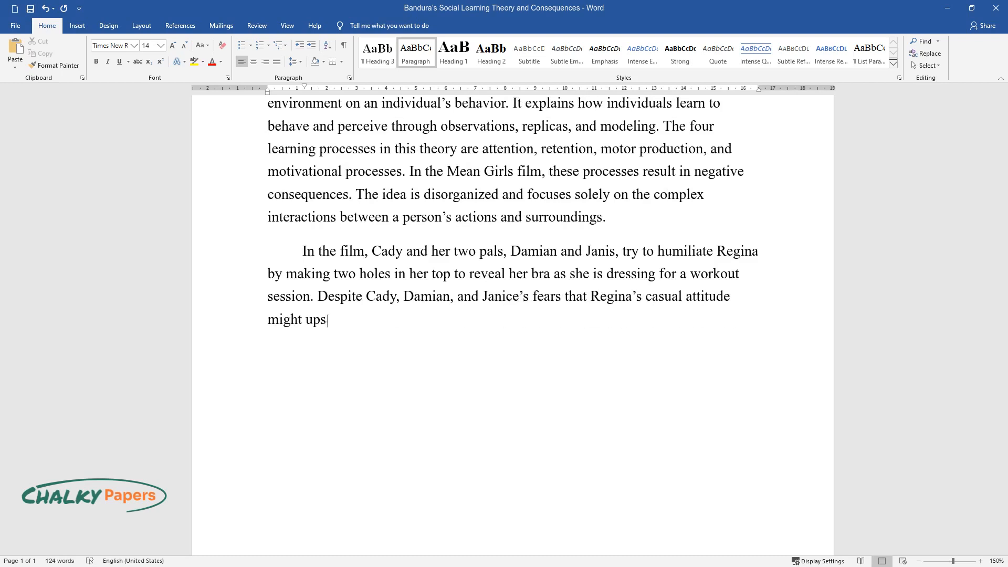
{"action": "type", "text": "et her, she confidently walked out of the changing room, effectively"}
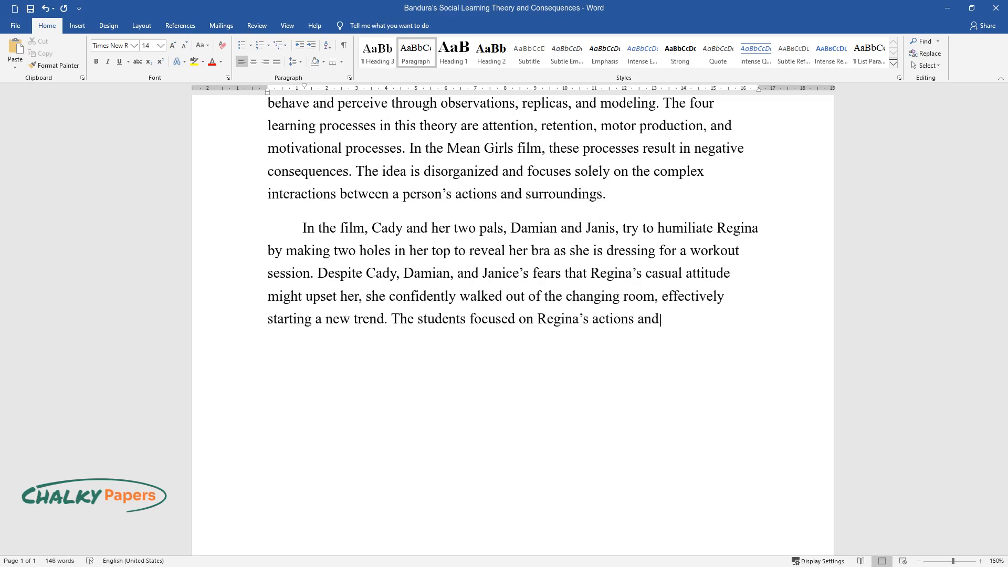
Step: Finish the paragraph on learned qualities and implications, ending 'others act out their actions.'
{"action": "type", "text": "qualities that they had previously observed. As a result, they learned to be responsible for their ac"}
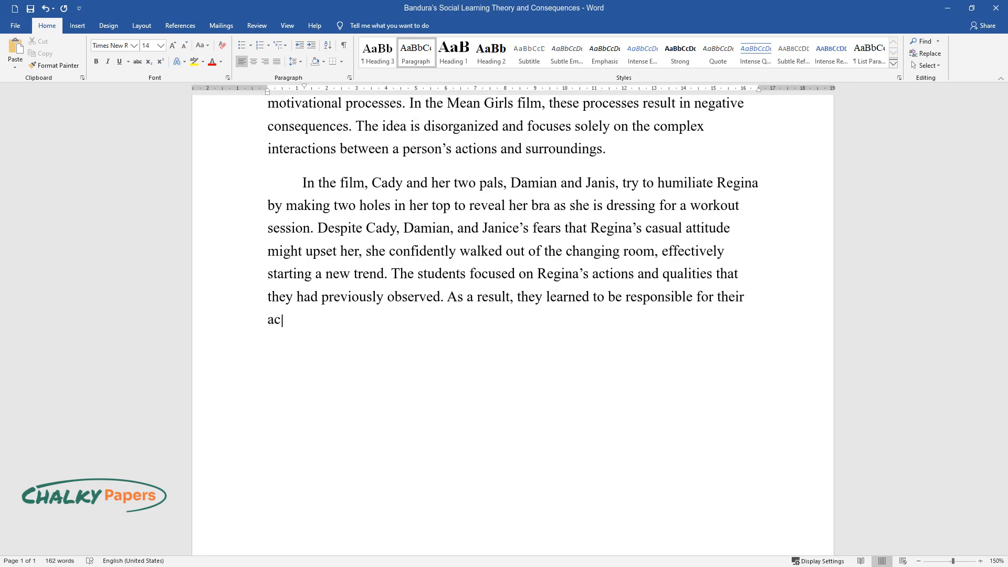
{"action": "type", "text": "tions based on the implications th"}
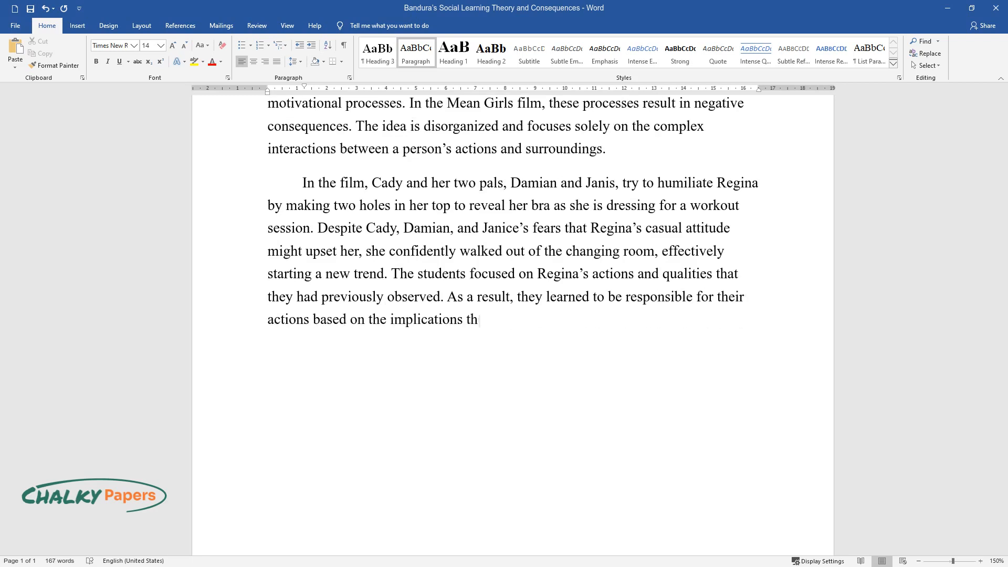
{"action": "type", "text": "ey were conscious of by seeing oth"}
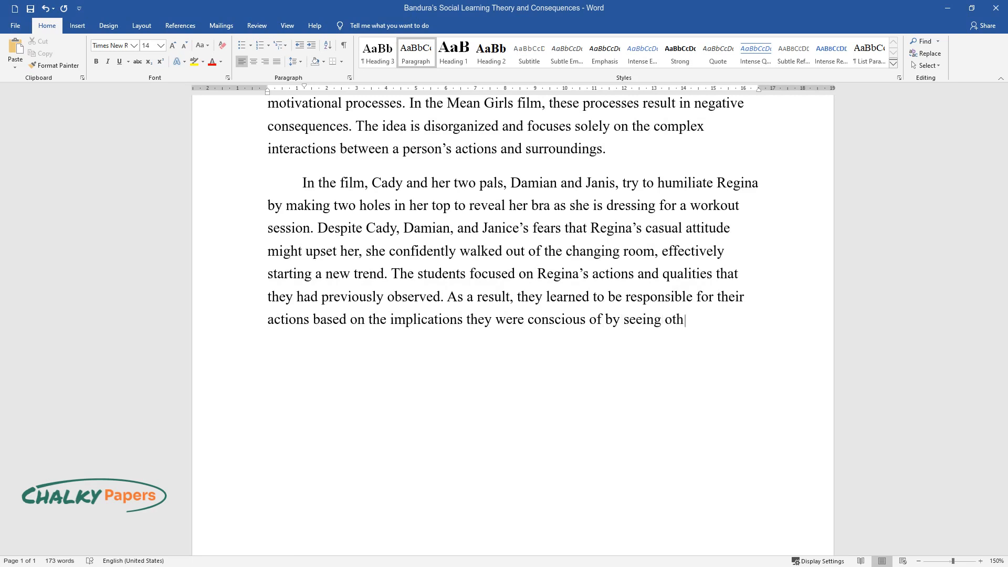
{"action": "type", "text": "ers act out their actions."}
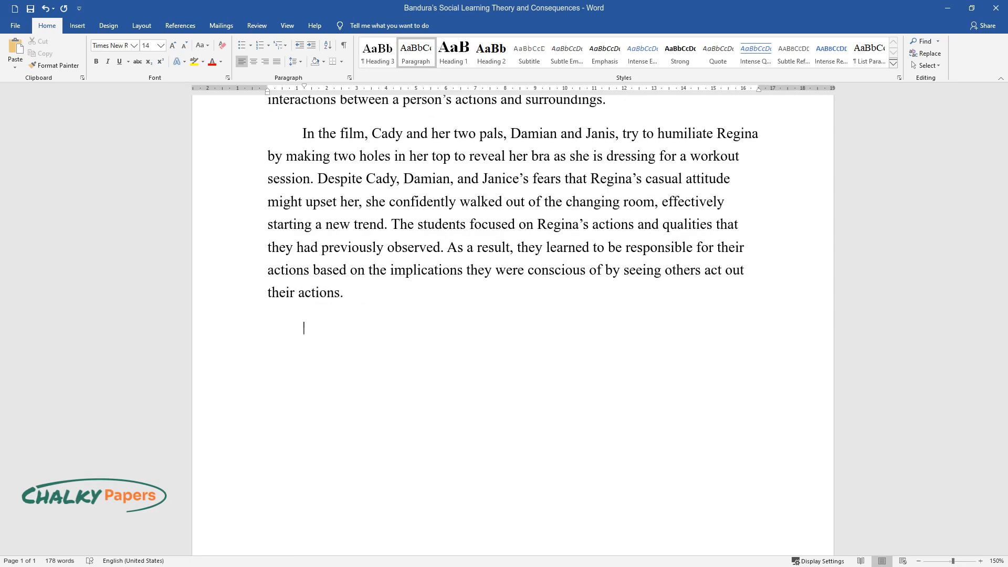
Step: Write how Social Learning theory focuses on the observer's cognitive actions linked to attention, retention, motor reproduction and motivation
{"action": "type", "text": "The Social Learning th"}
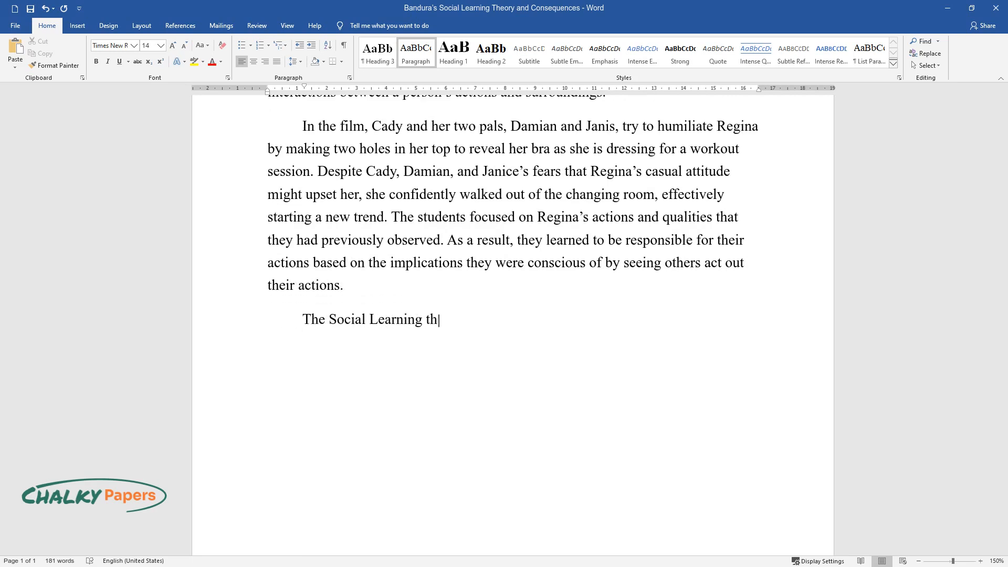
{"action": "type", "text": "eory has expanded to focus on the"}
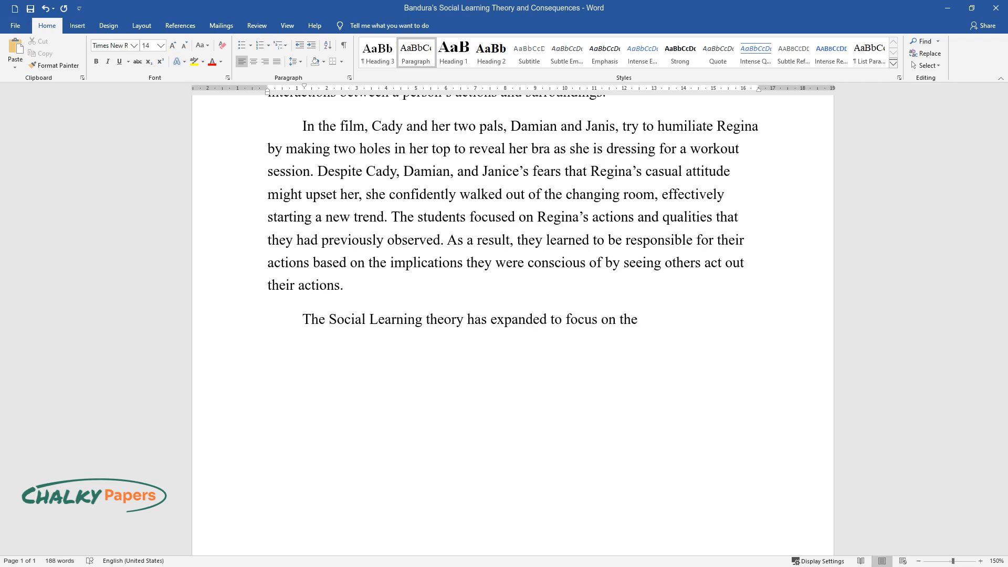
{"action": "type", "text": "observer's cognitive actions whi"}
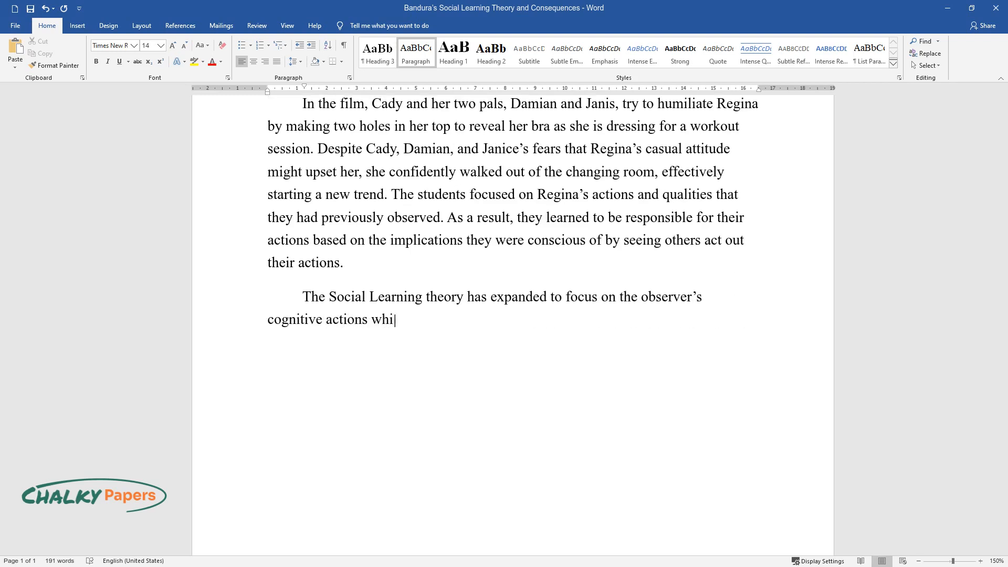
{"action": "type", "text": "le digesting the message. In particular, vicarious learnin"}
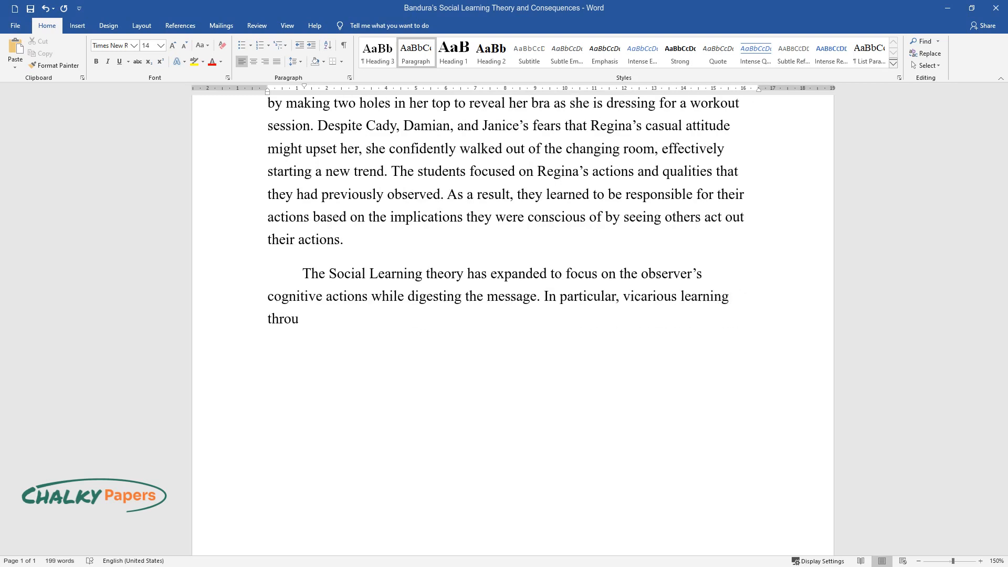
{"action": "type", "text": "gh media forms is inextricably linked to several mental functions, such as"}
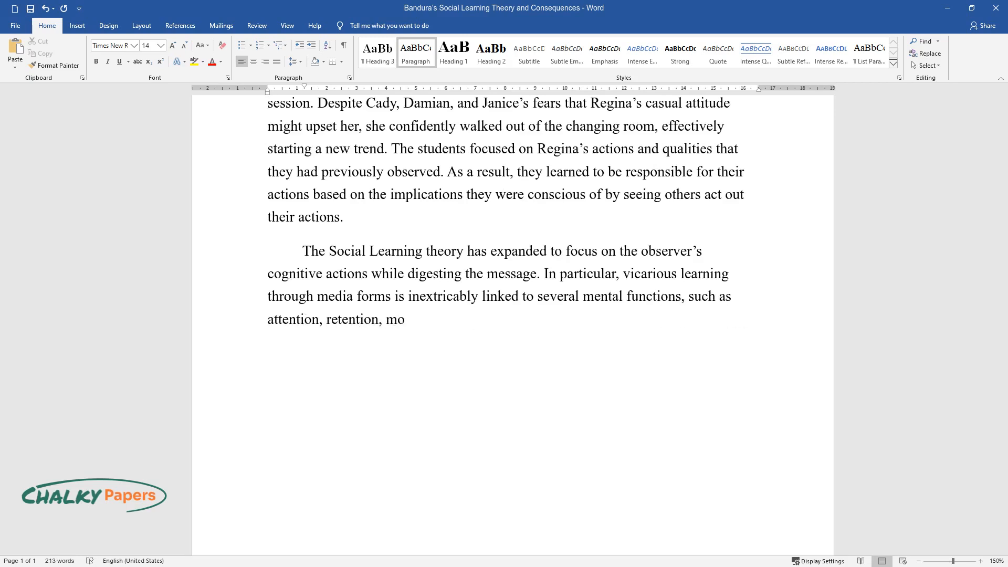
{"action": "type", "text": "tor reproduction, and motivation."}
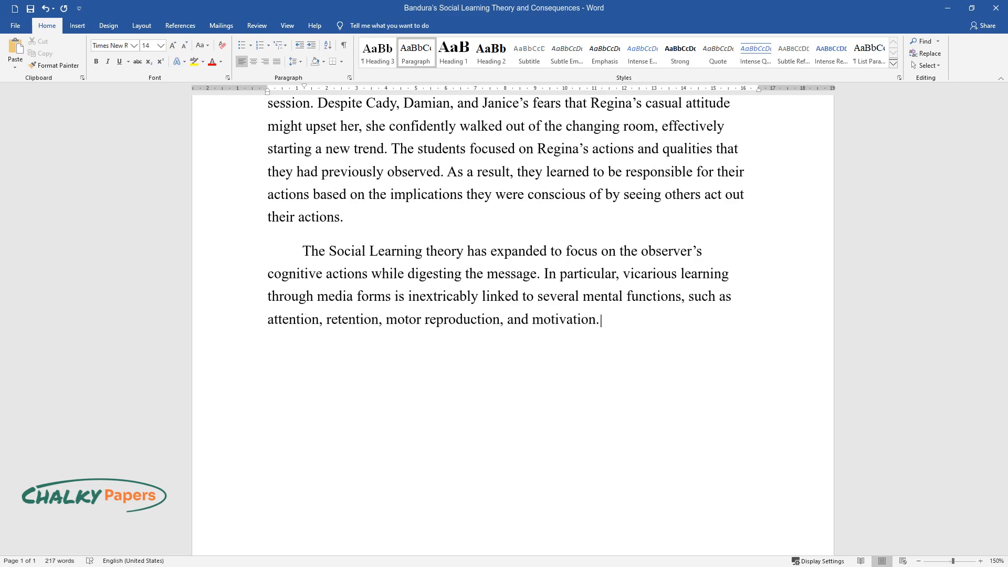
Step: Add the example of Regina's little sister imitating the Girls Gone Wild video and begin 'Moreover, Ban'
{"action": "type", "text": "For instance, in the film, as R"}
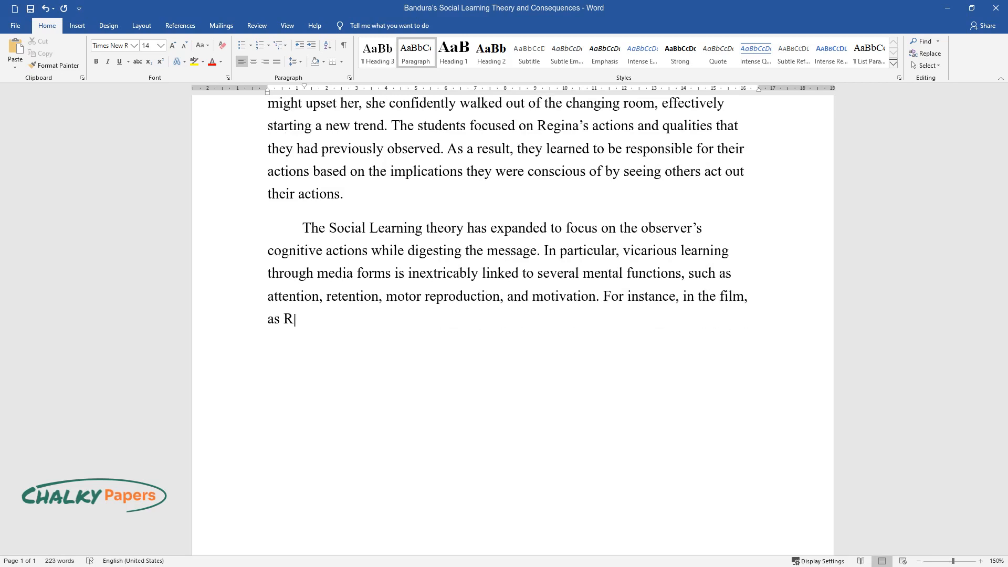
{"action": "type", "text": "egina's little sister watched the"}
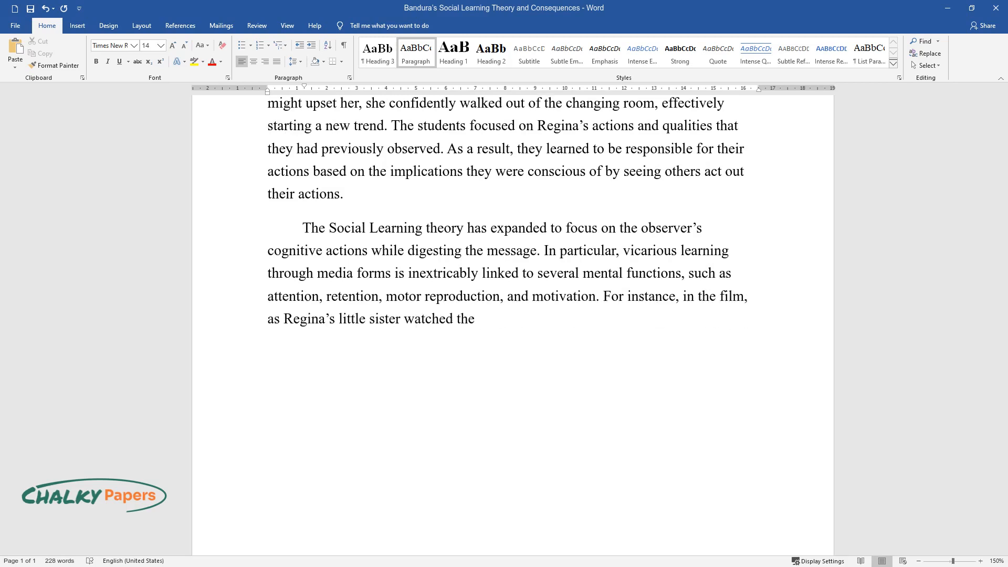
{"action": "type", "text": "Girl Gone Wild video, she lifted her shirt to"}
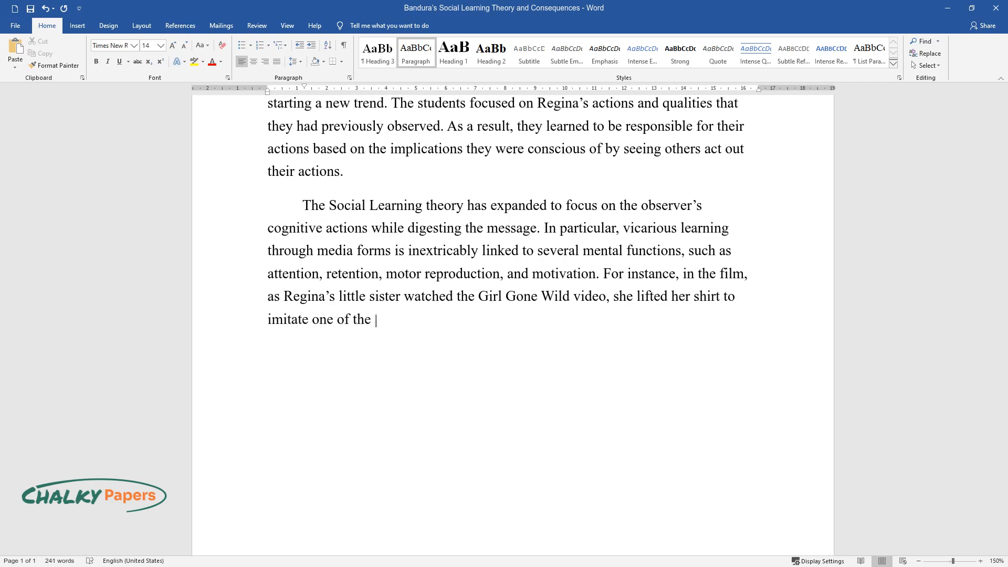
{"action": "type", "text": "girls in the video. Moreover, Ban"}
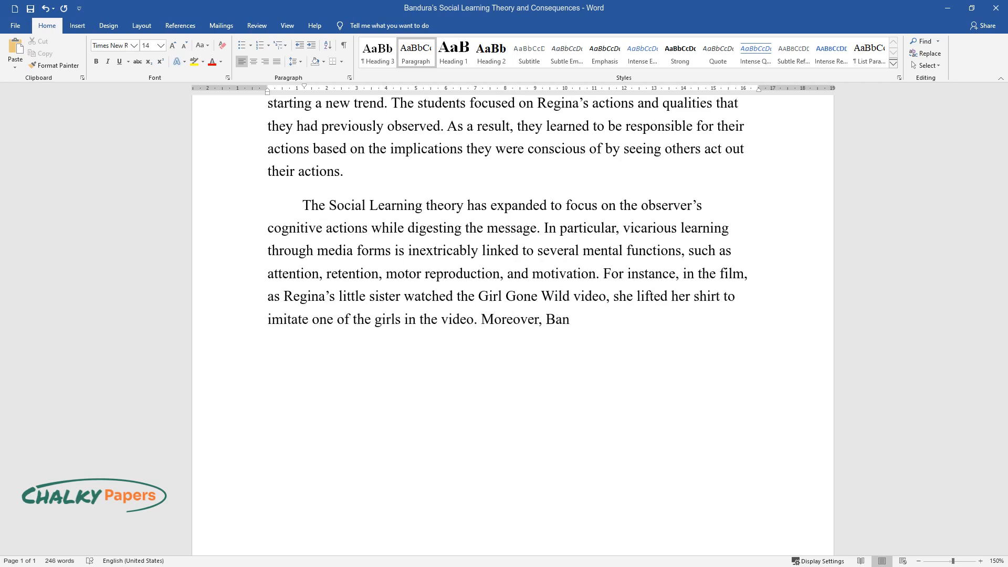
Step: Write Bandura's claim that behavior is learned by observation, with Cady emulating the Plastics and skipping class
{"action": "type", "text": "dura claims that most human beha"}
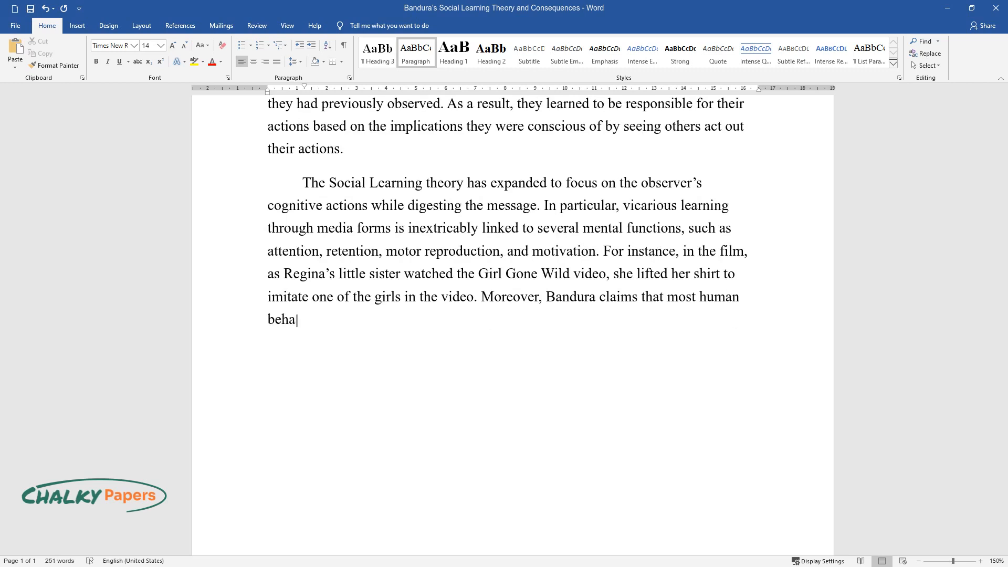
{"action": "type", "text": "viors are taught through observat"}
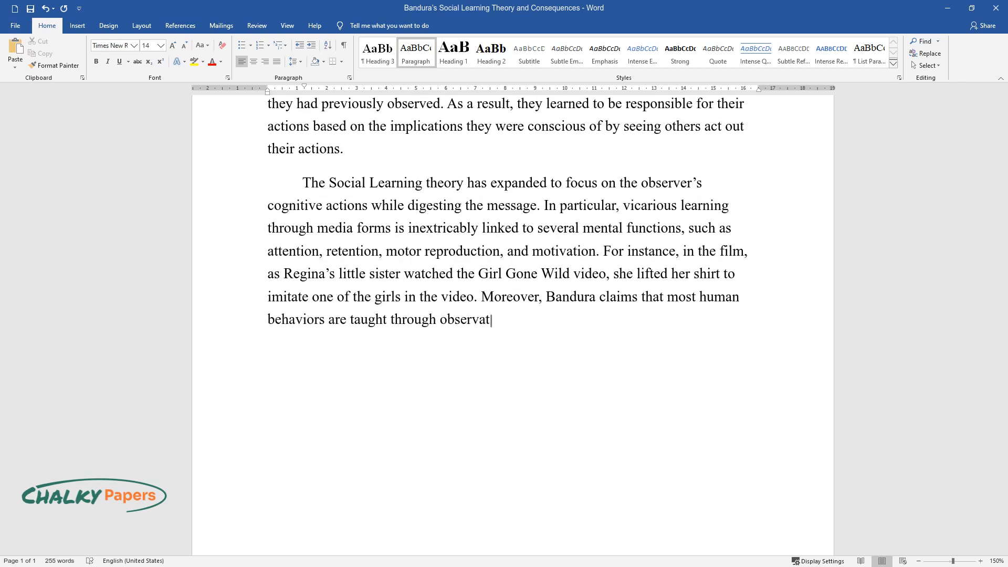
{"action": "type", "text": "ion rather than through one's actions. Cady"}
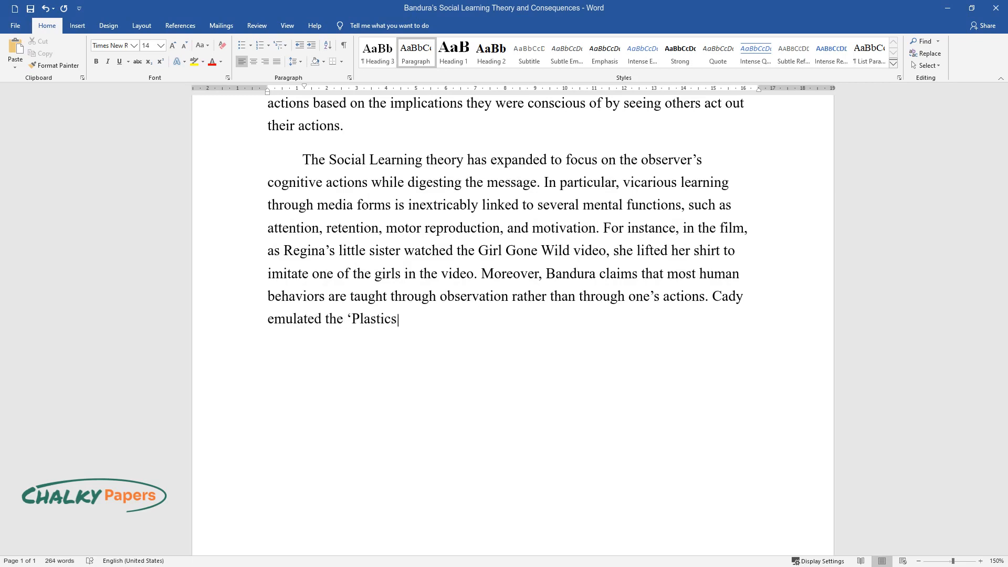
{"action": "type", "text": "' to be noticed like her female c"}
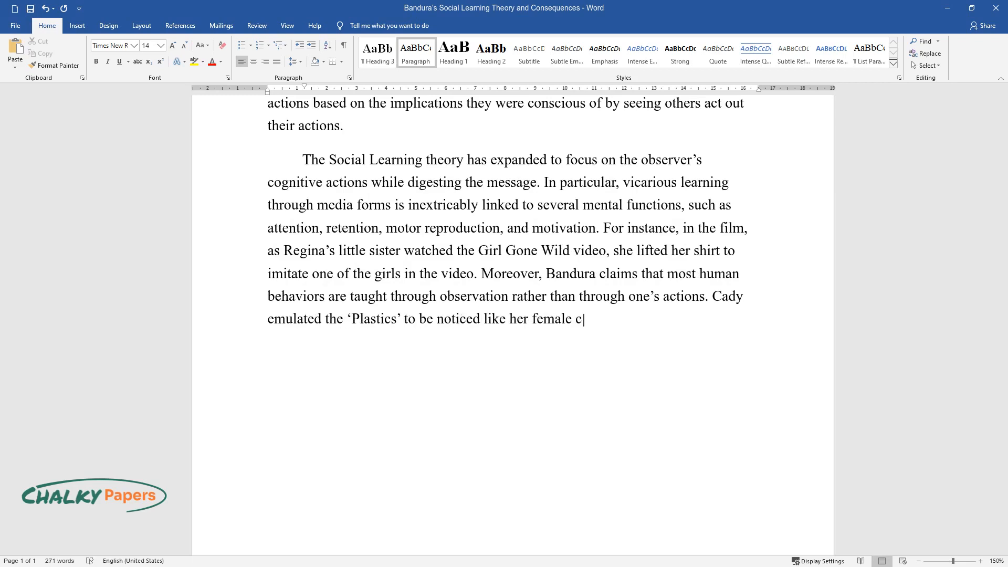
{"action": "type", "text": "ontemporaries. She once skipped"}
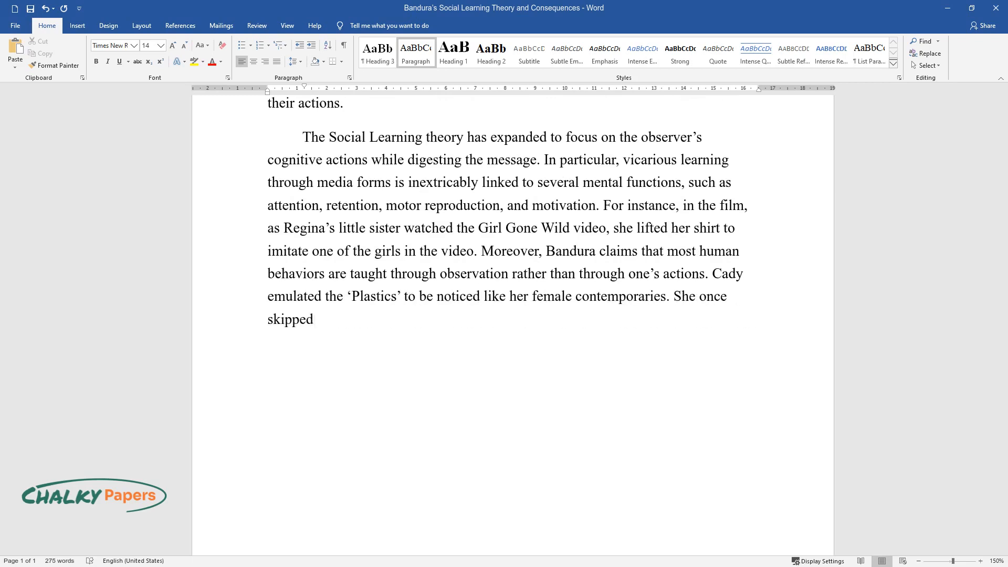
{"action": "type", "text": "a class to please her friends. Th"}
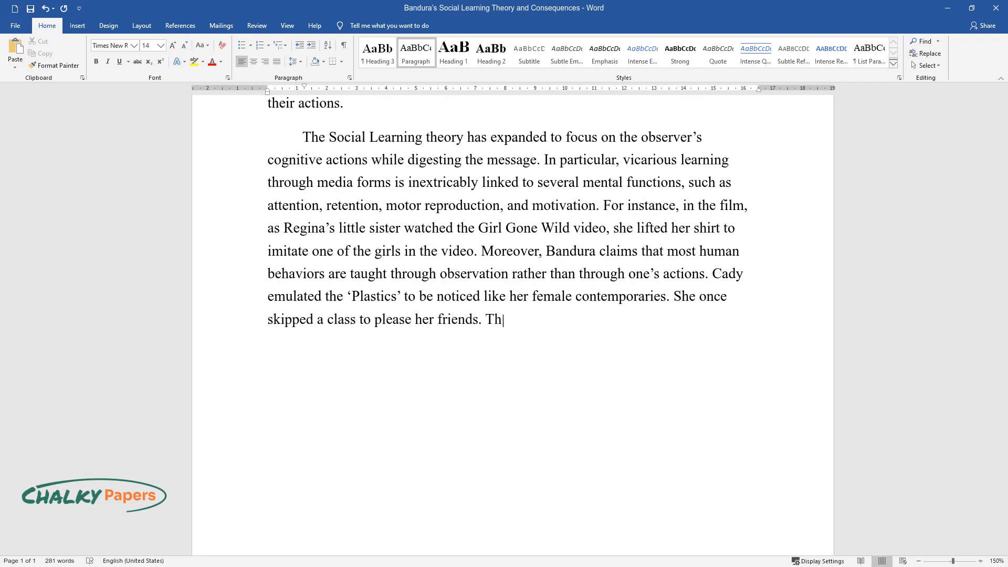
Step: Add that adolescent females learn from Mean Girls behaviors and exposure to immoral behavior raises 'the chance of persons'
{"action": "type", "text": "e social learning theory supports"}
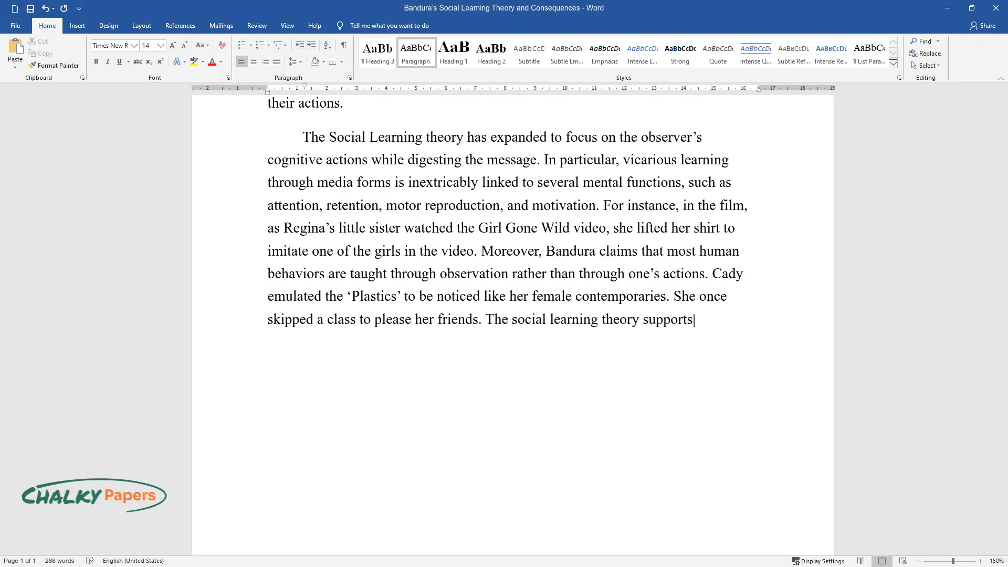
{"action": "type", "text": "the idea that other adolescent f"}
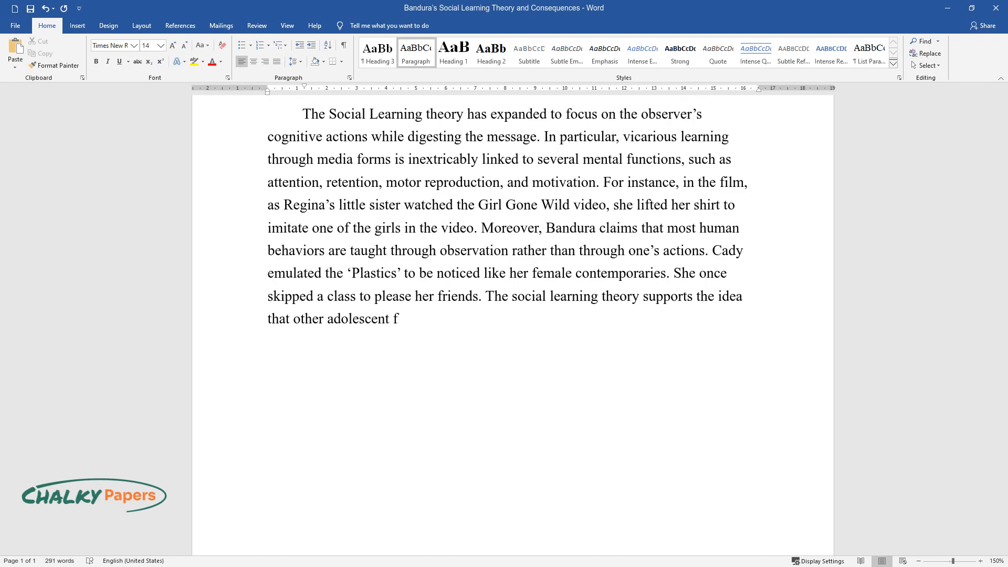
{"action": "type", "text": "emales learn from the behaviors of others, as evidenced by"}
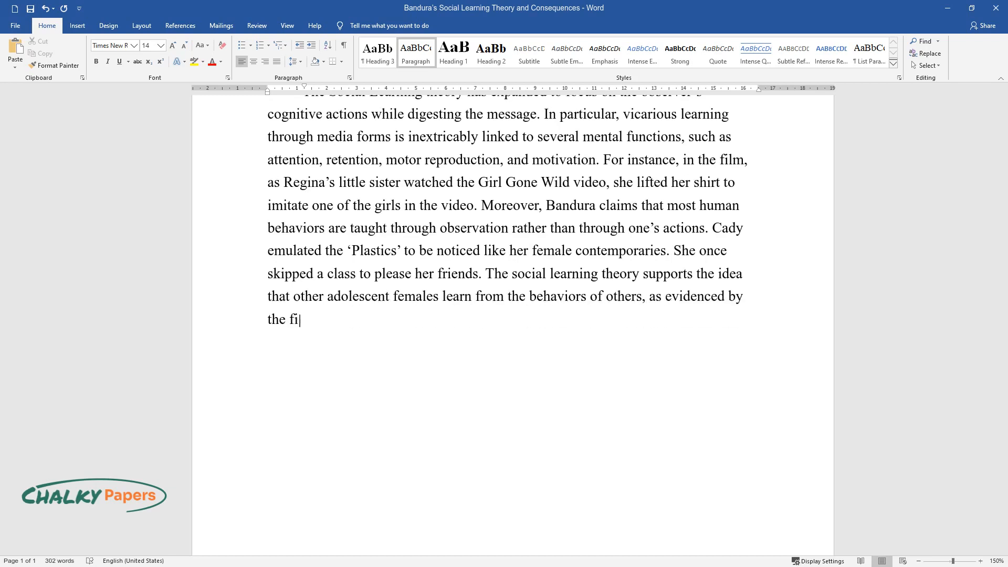
{"action": "type", "text": "lm Mean Girls. Direct or indirect"}
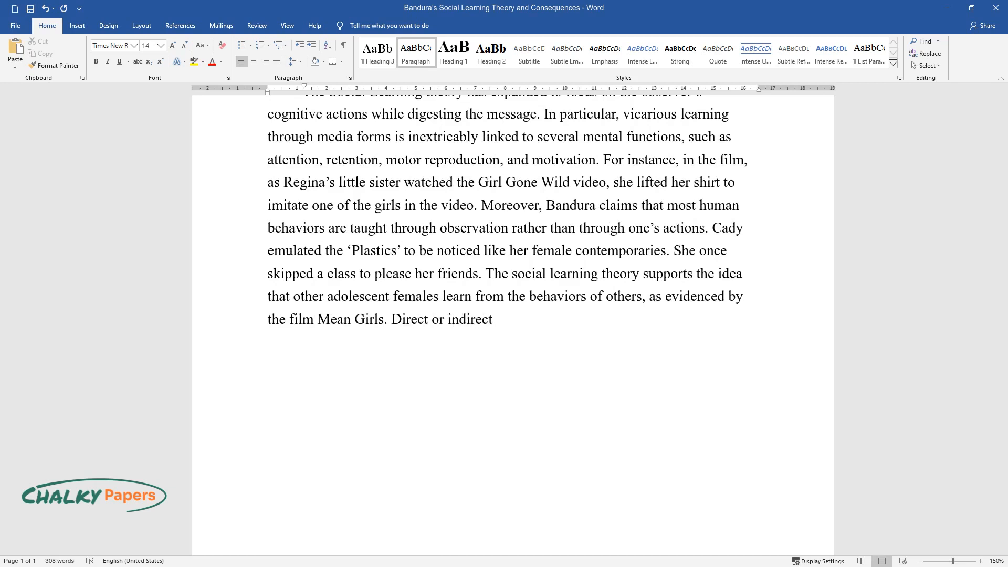
{"action": "type", "text": "exposure to immoral behavior has"}
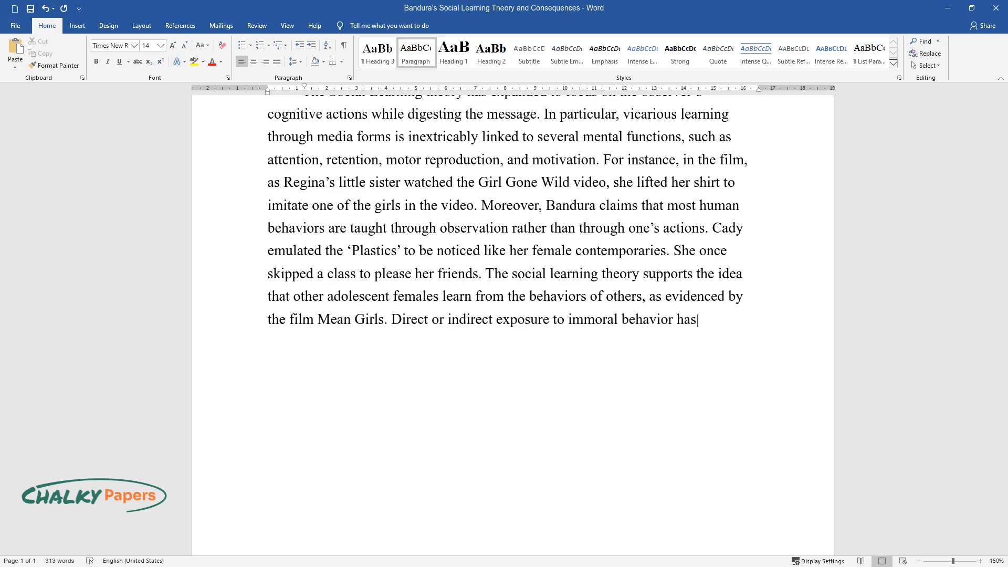
{"action": "type", "text": "increased the chance of persons"}
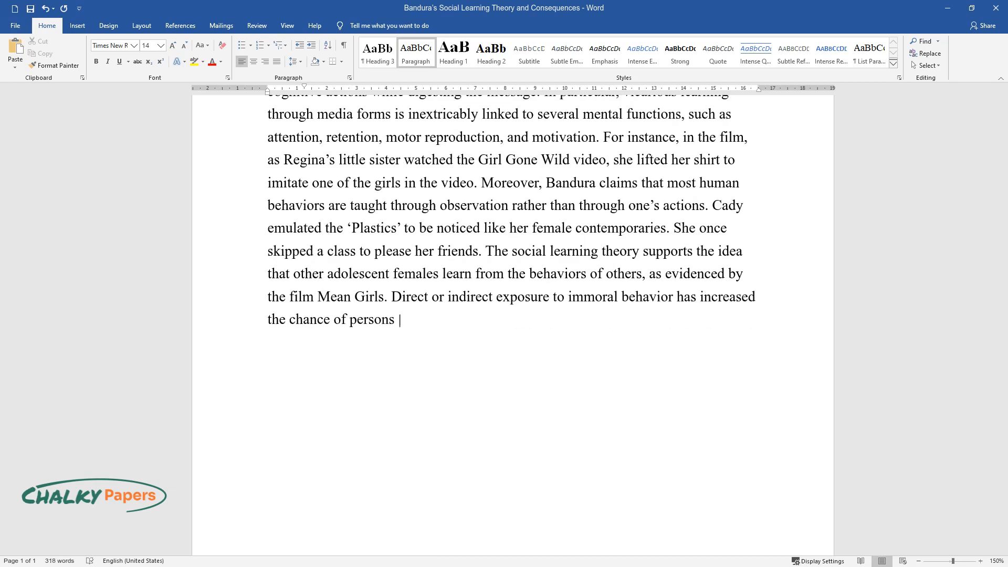
Step: Type 'engaging in bad behavior. Social learning happens once the four prerequisites are met, as evidence'
{"action": "type", "text": "engaging in bad behavior. Social"}
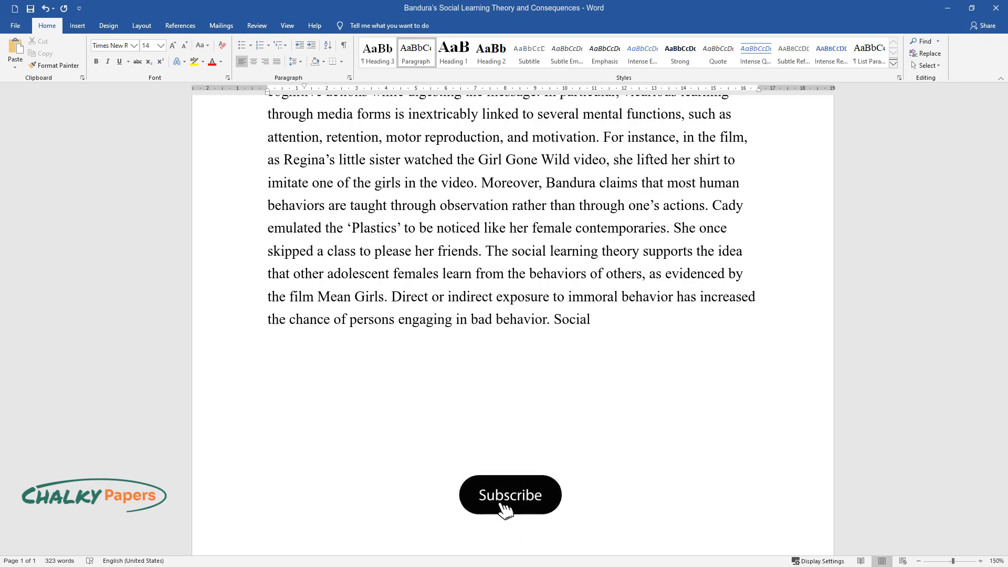
{"action": "left_click", "coordinate": [511, 495]}
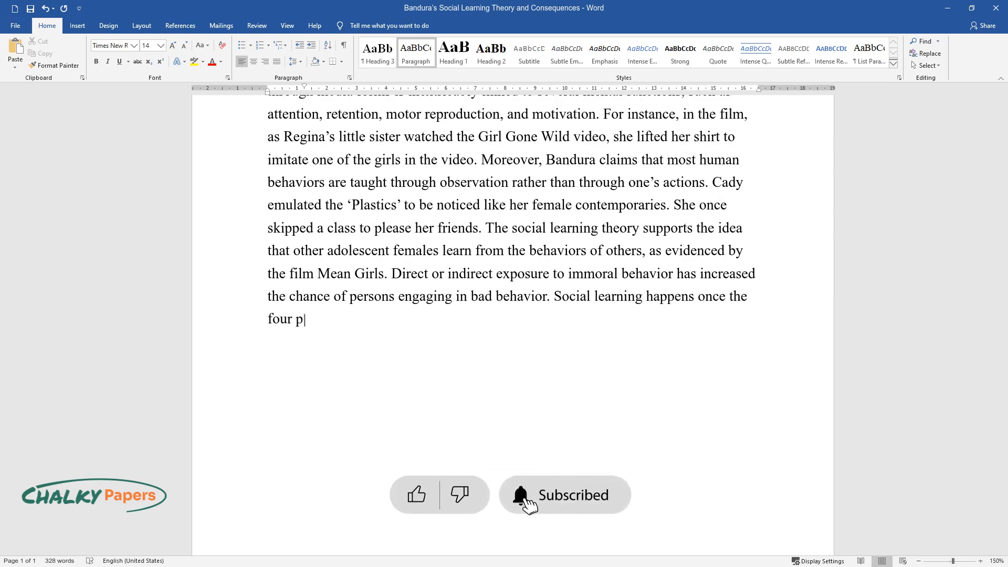
{"action": "type", "text": "rerequisites are met, as evidence"}
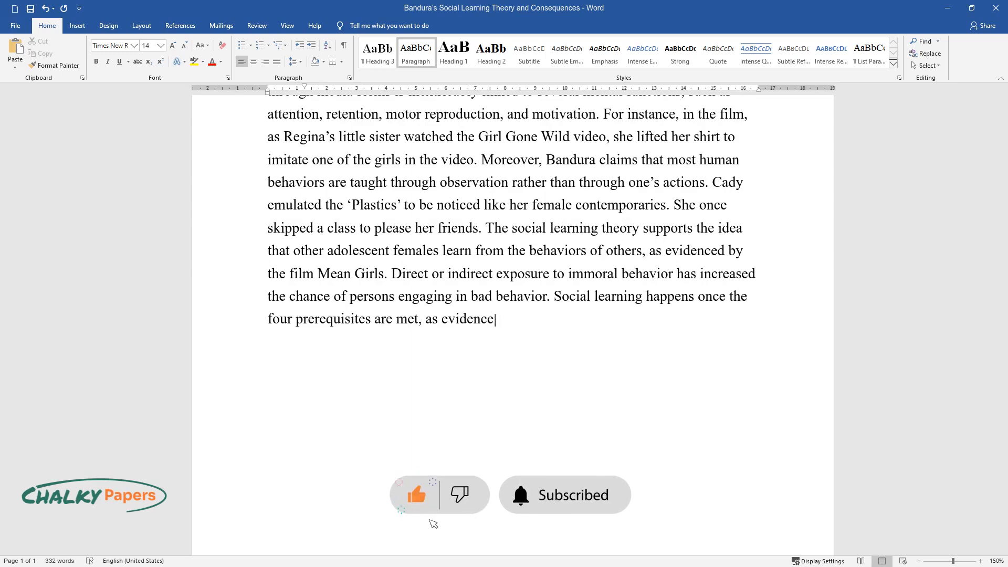